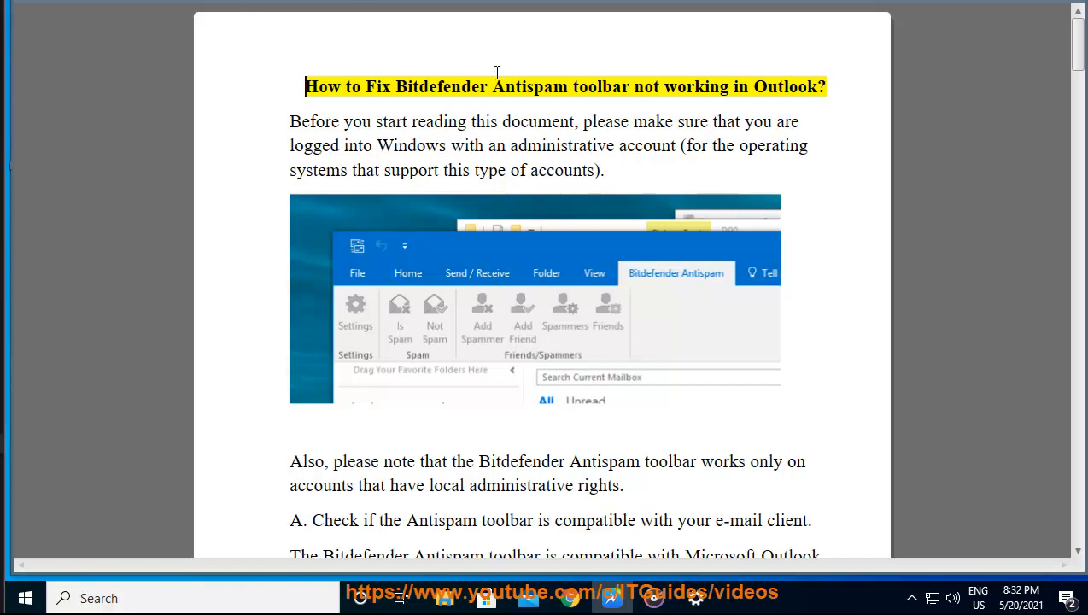
Select a word in the Bitdefender guide's title while reading the opening paragraph.
{"action": "double_click", "coordinate": [695, 85]}
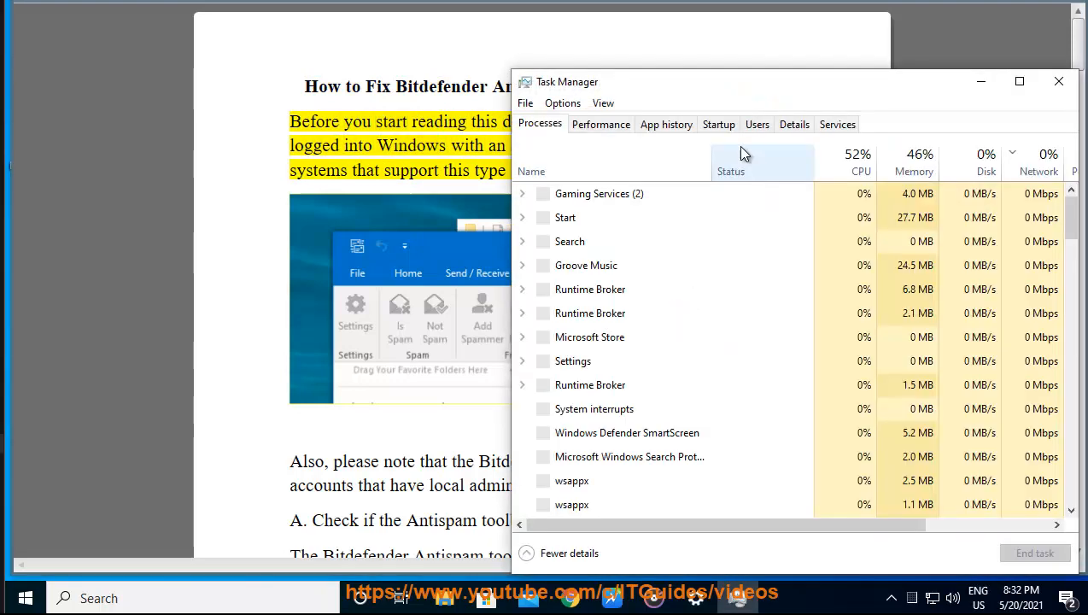
Check the signed-in TEST account shows Administrator, then close the User Accounts window.
{"action": "left_click", "coordinate": [757, 124]}
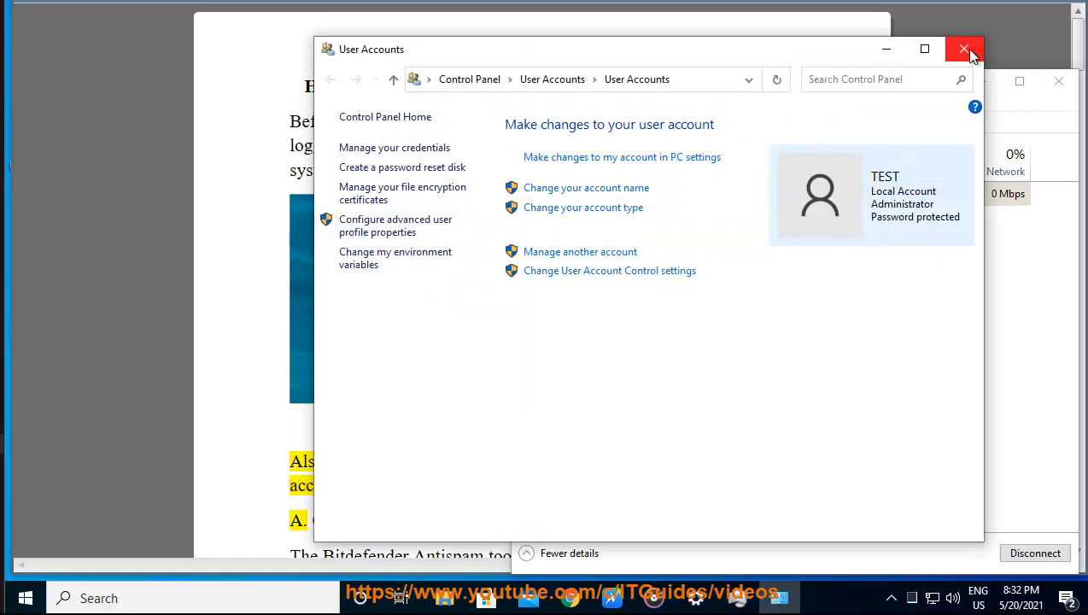
{"action": "left_click", "coordinate": [964, 48]}
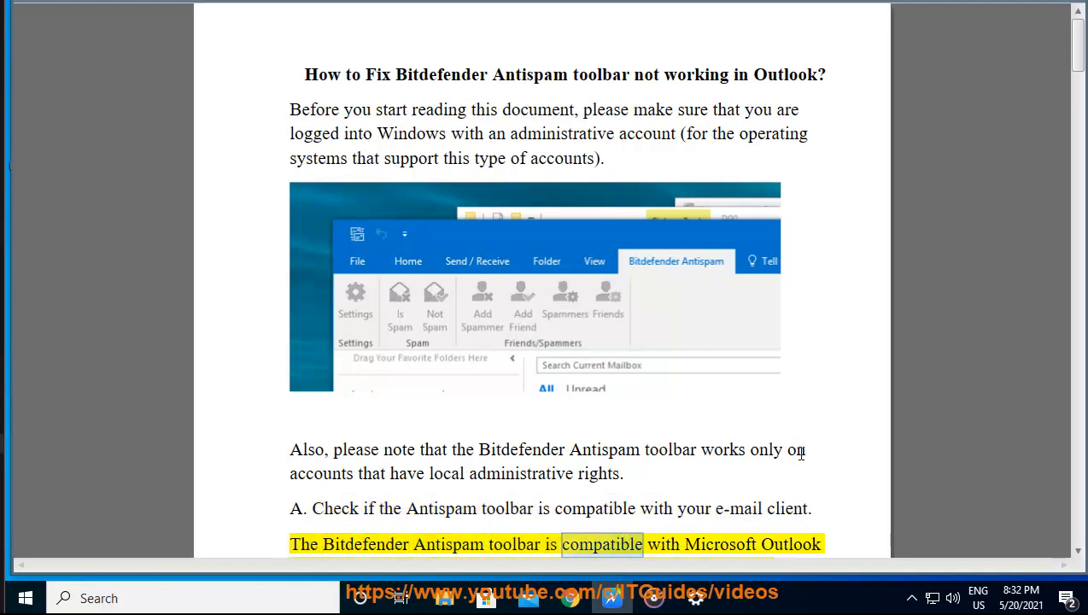
{"action": "scroll", "scroll_direction": "down", "scroll_amount": 3}
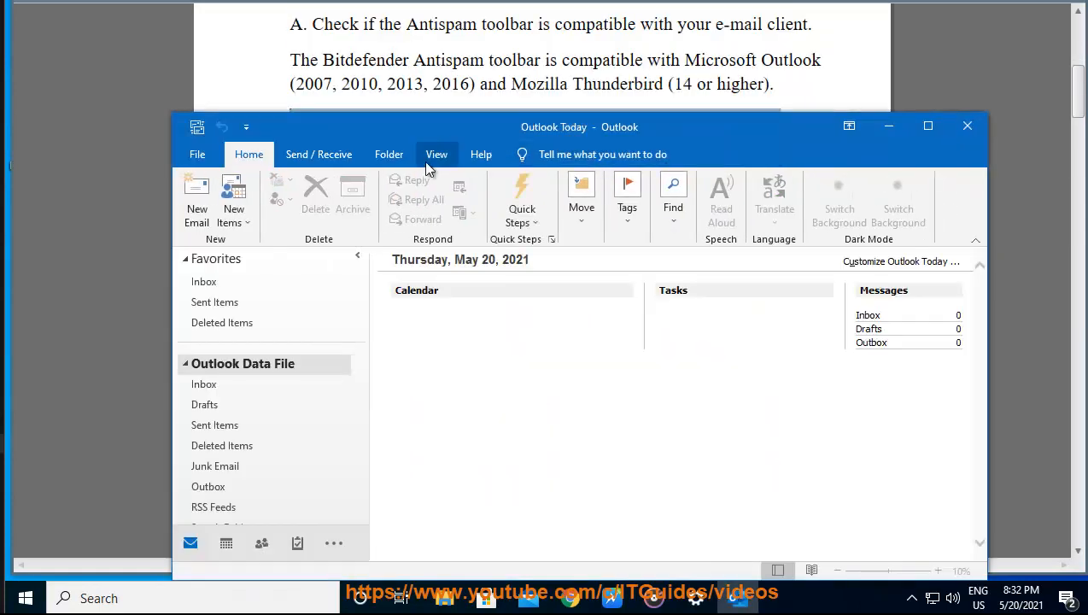
Show Outlook's Help pane from the Help ribbon, then close Outlook.
{"action": "left_click", "coordinate": [481, 153]}
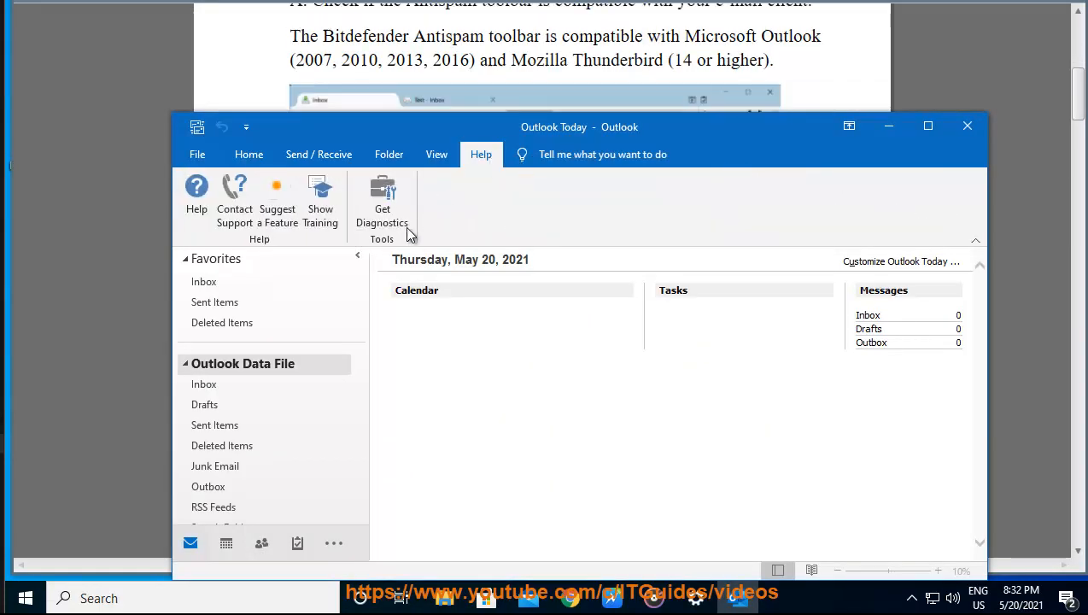
{"action": "left_click", "coordinate": [197, 191]}
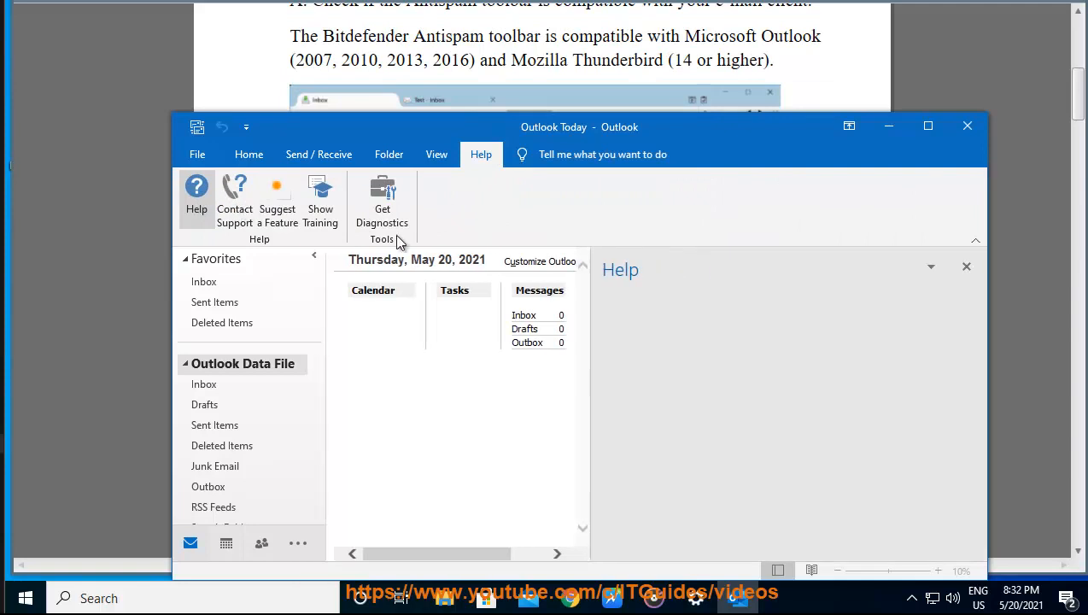
{"action": "left_click", "coordinate": [196, 191]}
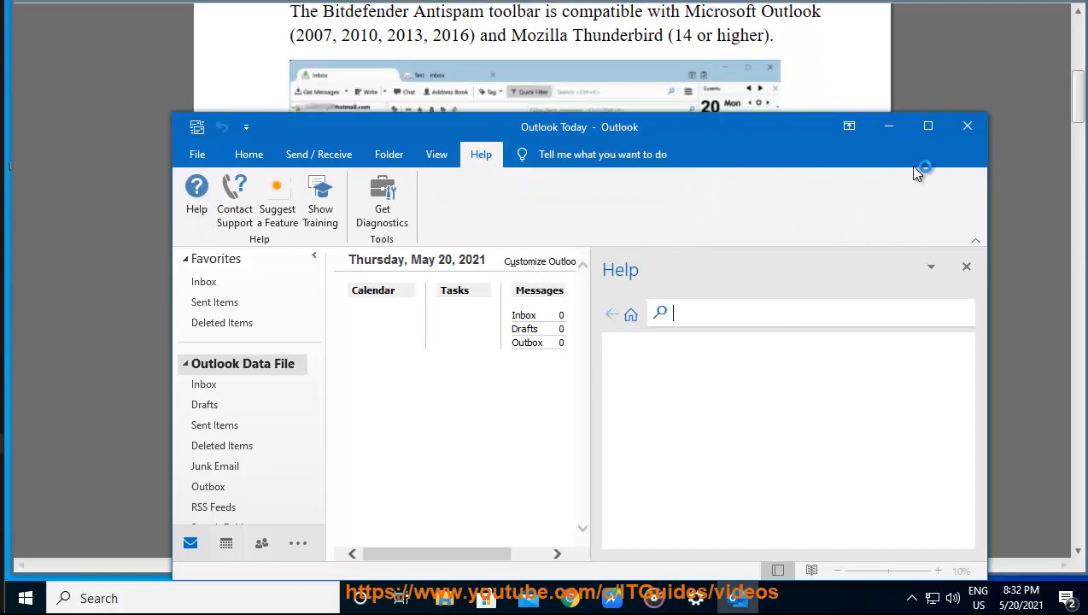
{"action": "left_click", "coordinate": [967, 126]}
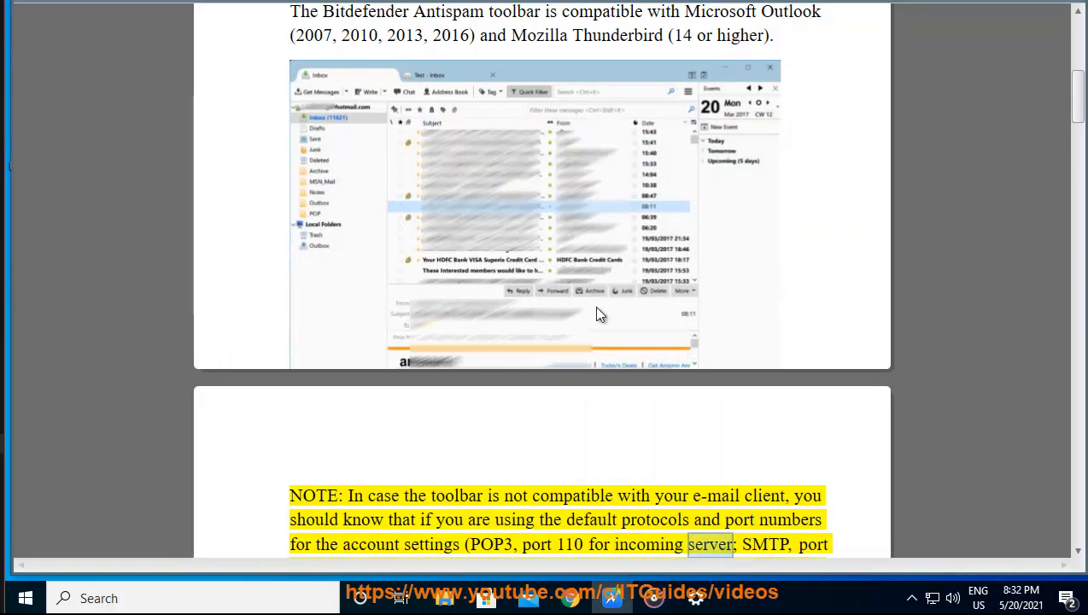
Scroll past the port-number NOTE and SMTP screenshot to the end of section B.
{"action": "scroll", "scroll_direction": "down", "scroll_amount": 3}
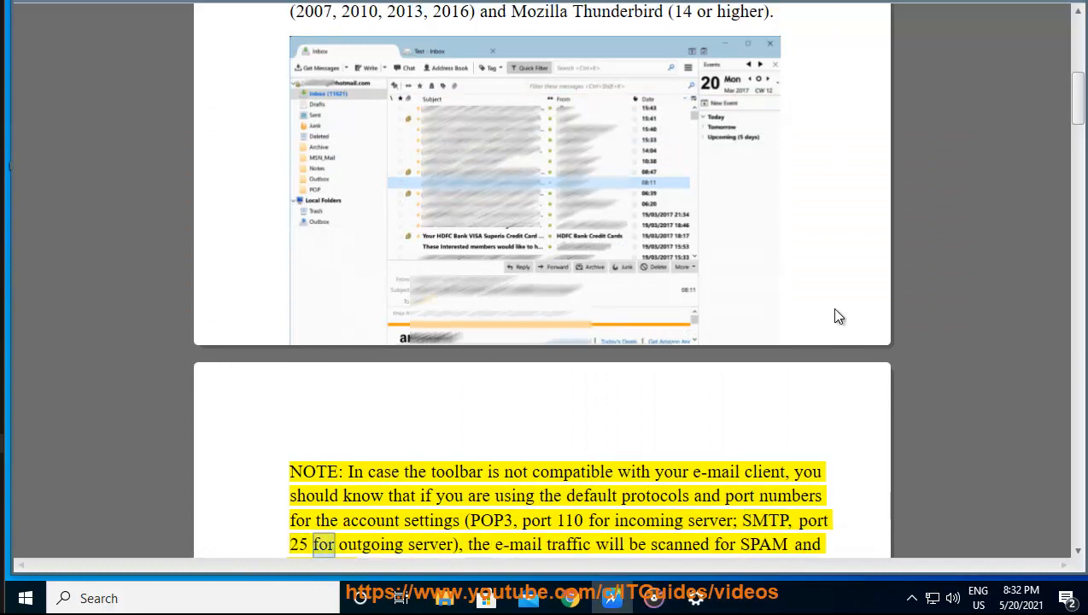
{"action": "scroll", "scroll_direction": "down", "scroll_amount": 3}
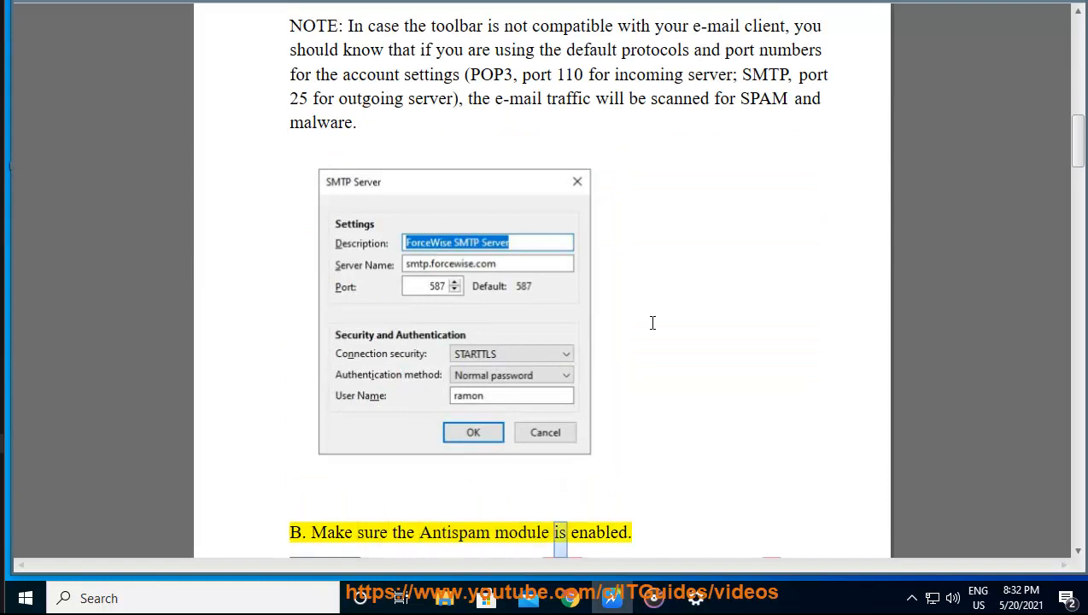
{"action": "scroll", "scroll_direction": "down", "scroll_amount": 3}
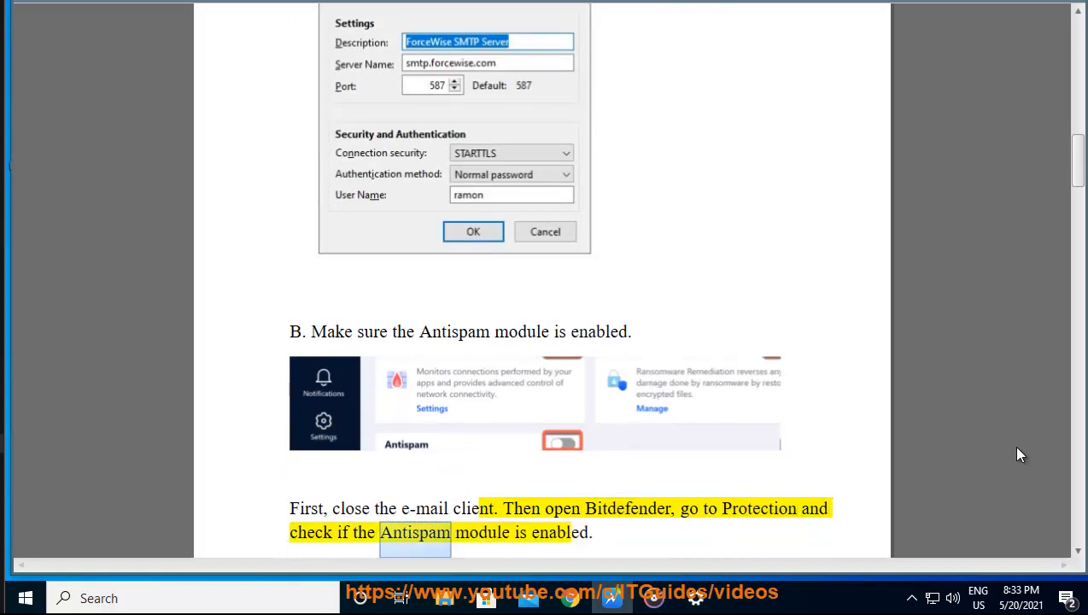
{"action": "scroll", "scroll_direction": "down", "scroll_amount": 3}
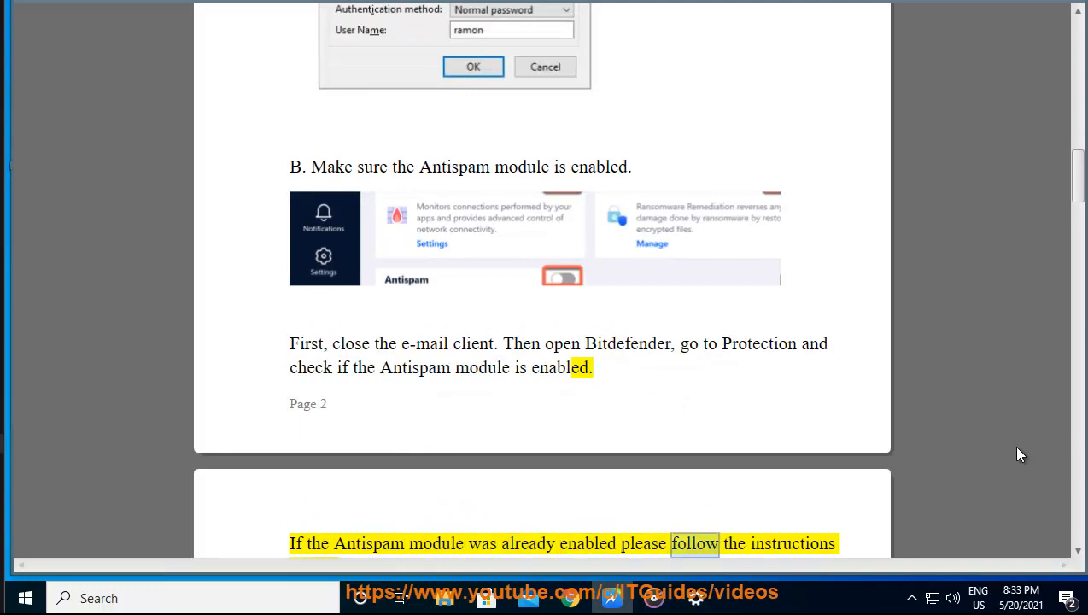
{"action": "scroll", "scroll_direction": "down", "scroll_amount": 3}
{"action": "type", "text": "Command Prompt"}
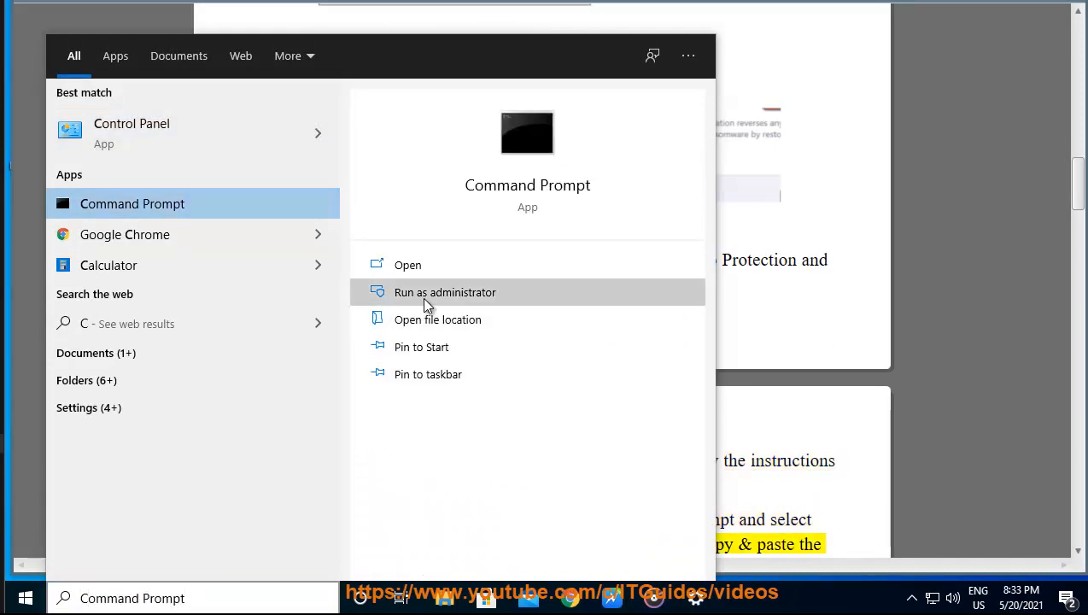
{"action": "mouse_move", "coordinate": [577, 391]}
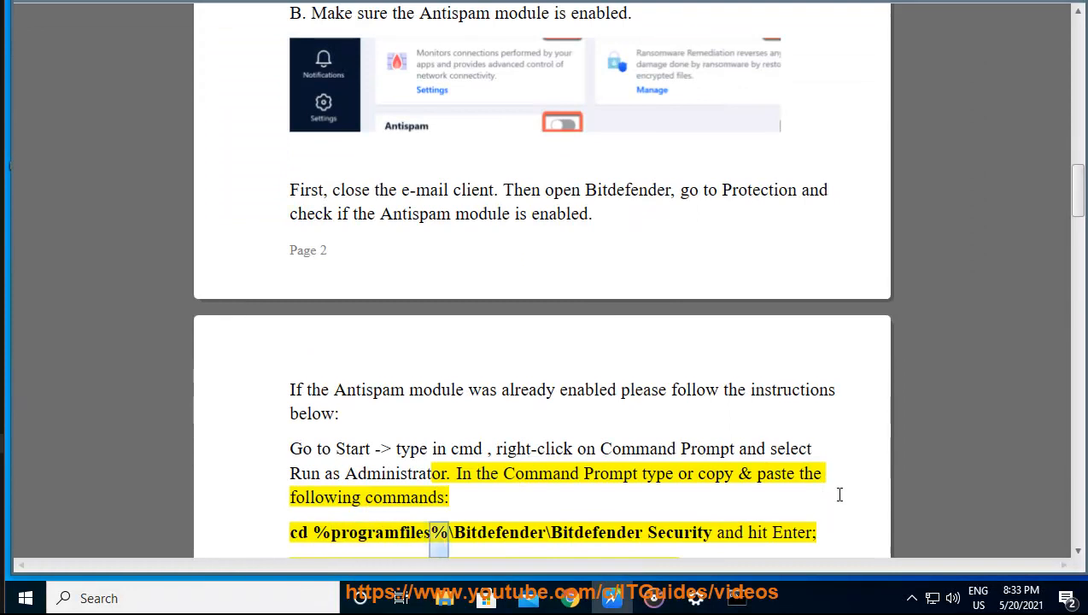
Copy 'Security' from the guide's cd command and paste it at the administrator prompt.
{"action": "double_click", "coordinate": [680, 533]}
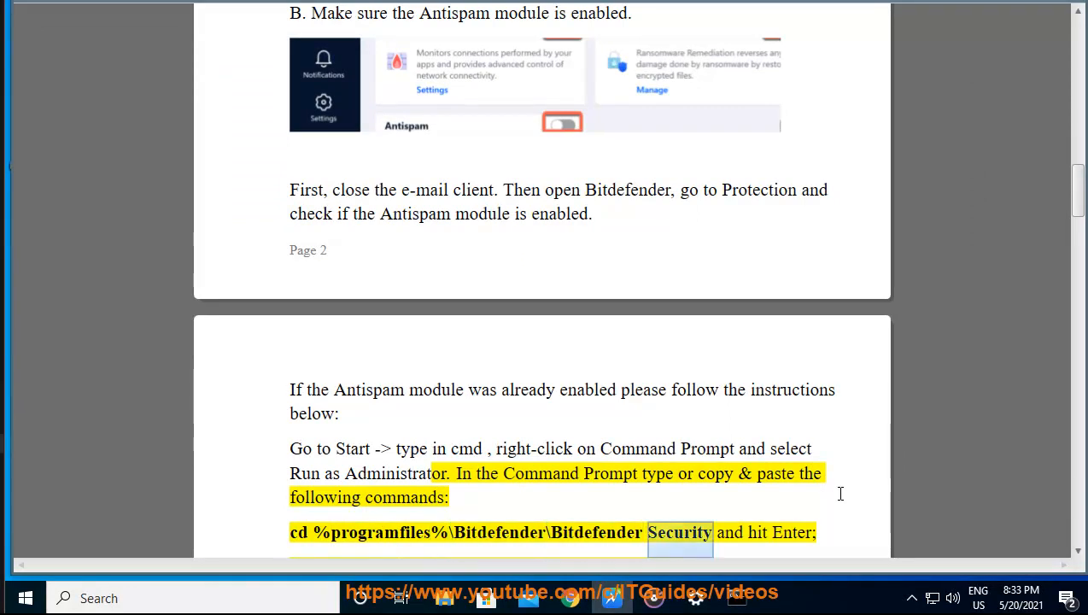
{"action": "scroll", "scroll_direction": "down", "scroll_amount": 3}
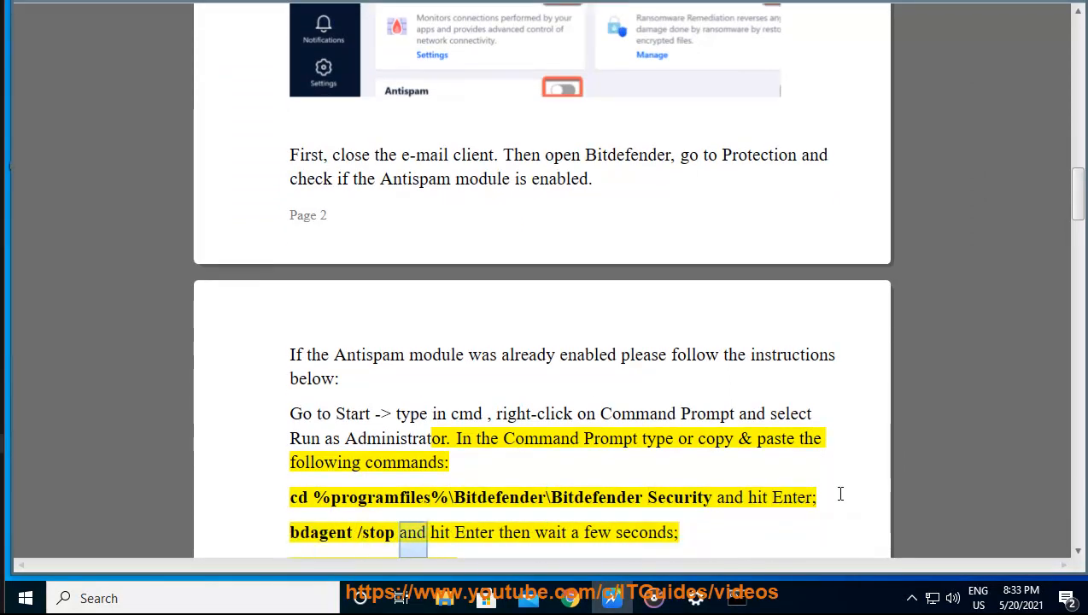
{"action": "scroll", "scroll_direction": "down", "scroll_amount": 3}
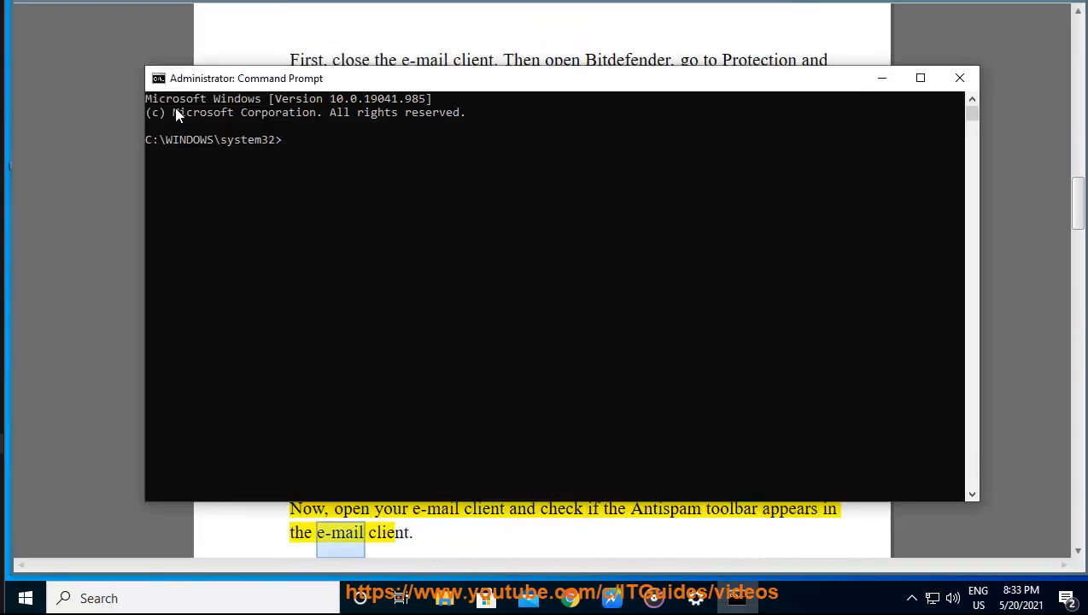
{"action": "right_click", "coordinate": [246, 79]}
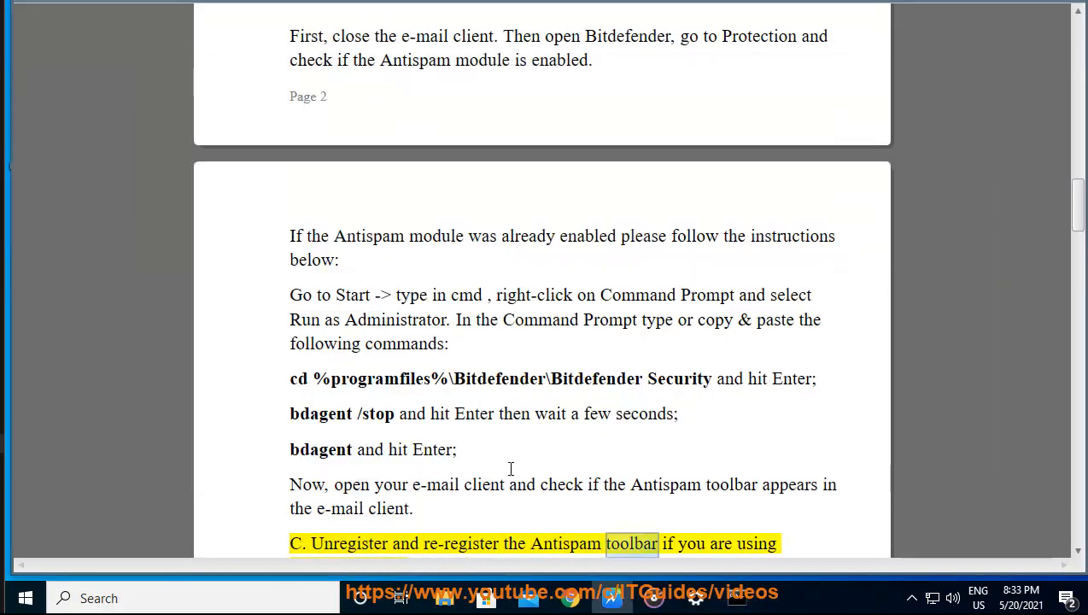
Scroll through step 3 to the regsvr32 bdo.dll re-registration instruction.
{"action": "scroll", "scroll_direction": "down", "scroll_amount": 3}
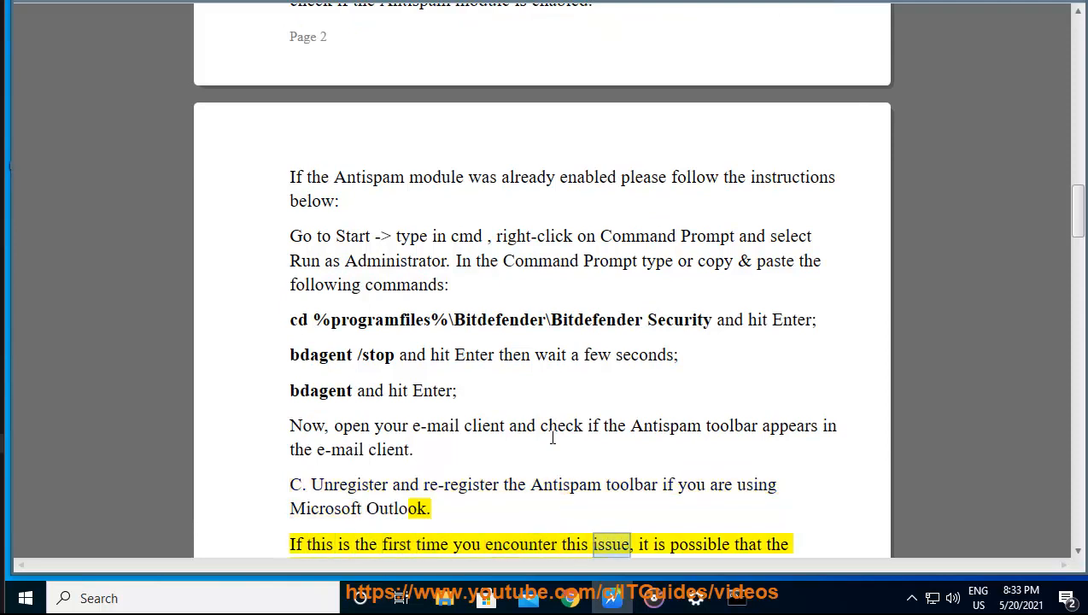
{"action": "scroll", "scroll_direction": "down", "scroll_amount": 3}
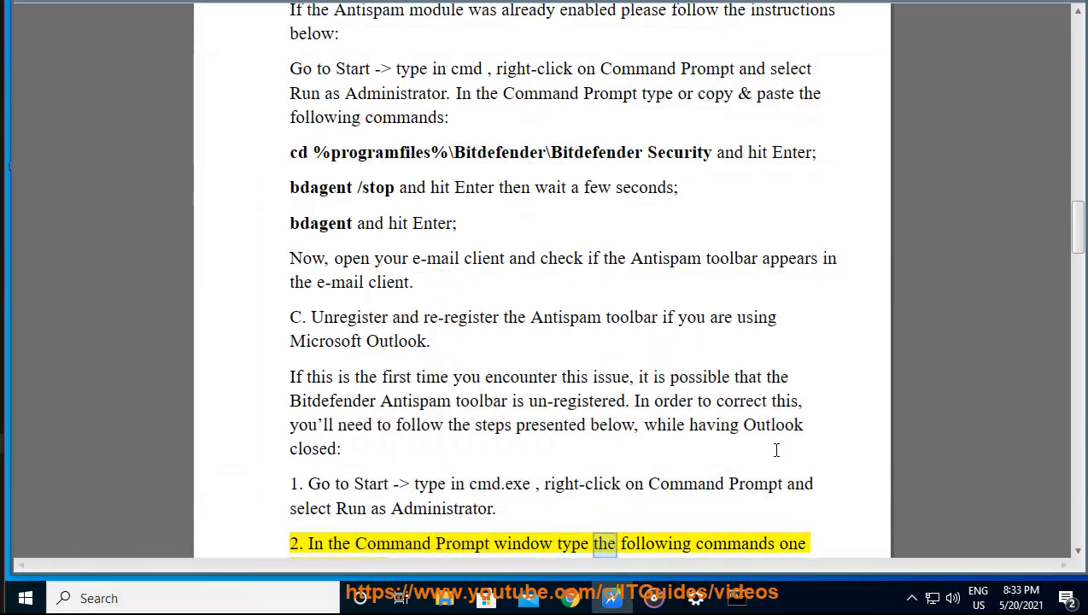
{"action": "scroll", "scroll_direction": "down", "scroll_amount": 3}
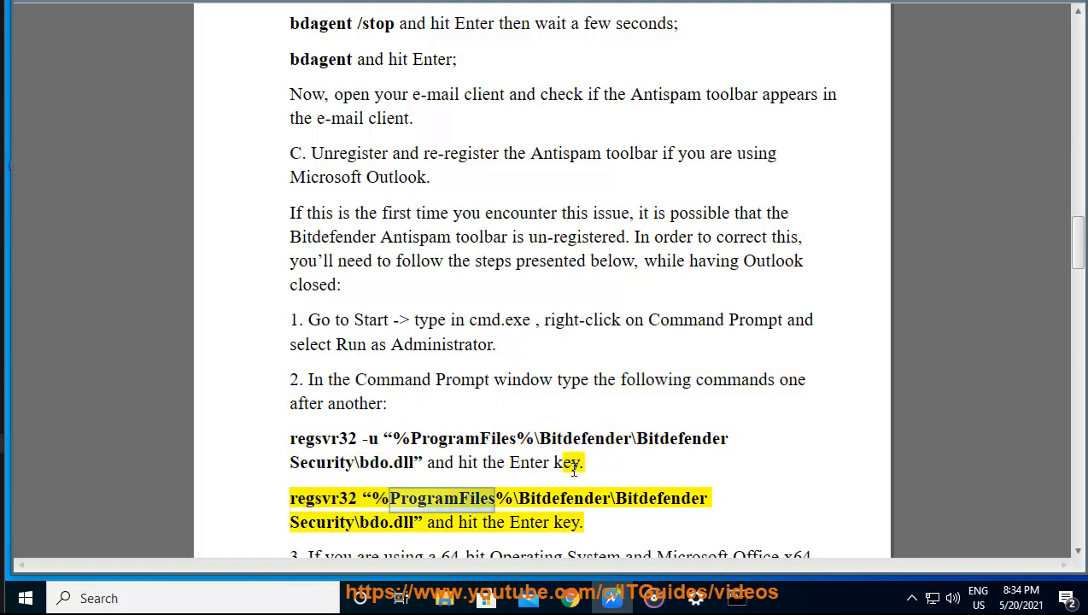
{"action": "double_click", "coordinate": [660, 499]}
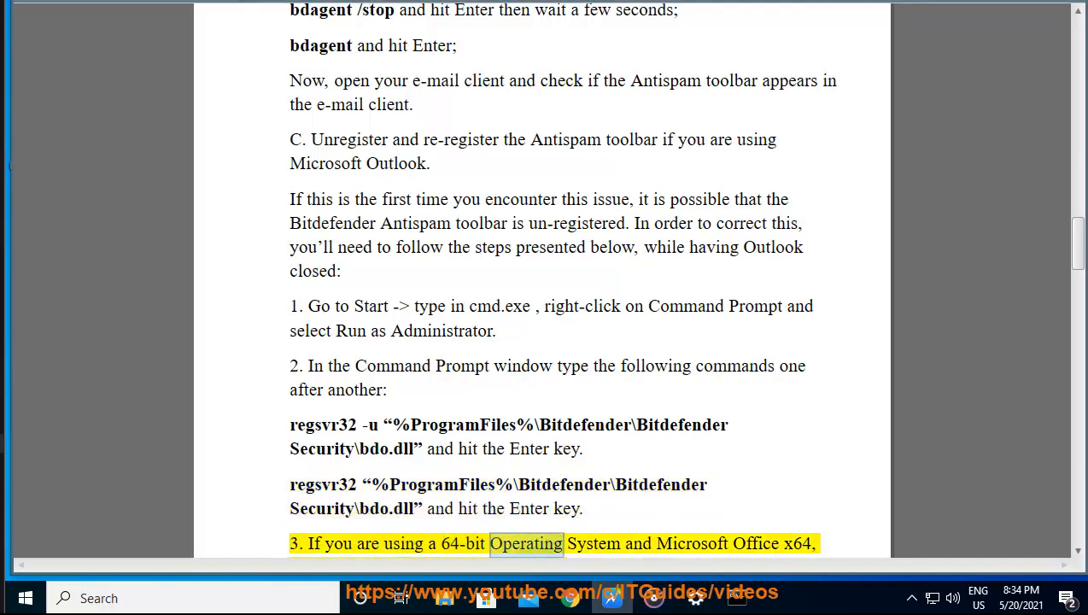
Continue past the 64-bit antispam32 regsvr32 commands to 'Restart your computer' on page 4.
{"action": "scroll", "scroll_direction": "down", "scroll_amount": 3}
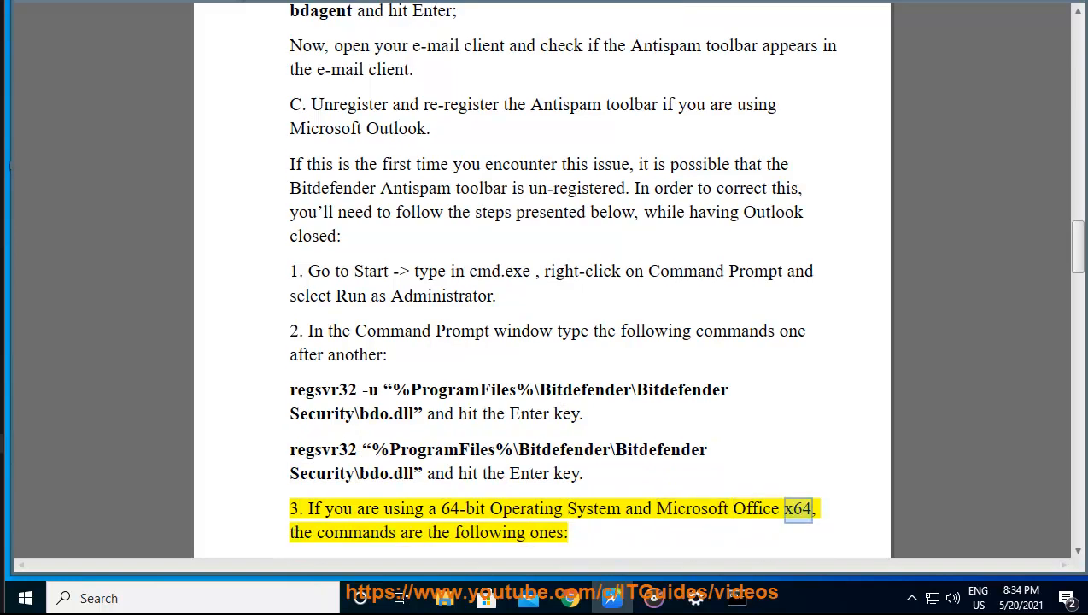
{"action": "scroll", "scroll_direction": "down", "scroll_amount": 3}
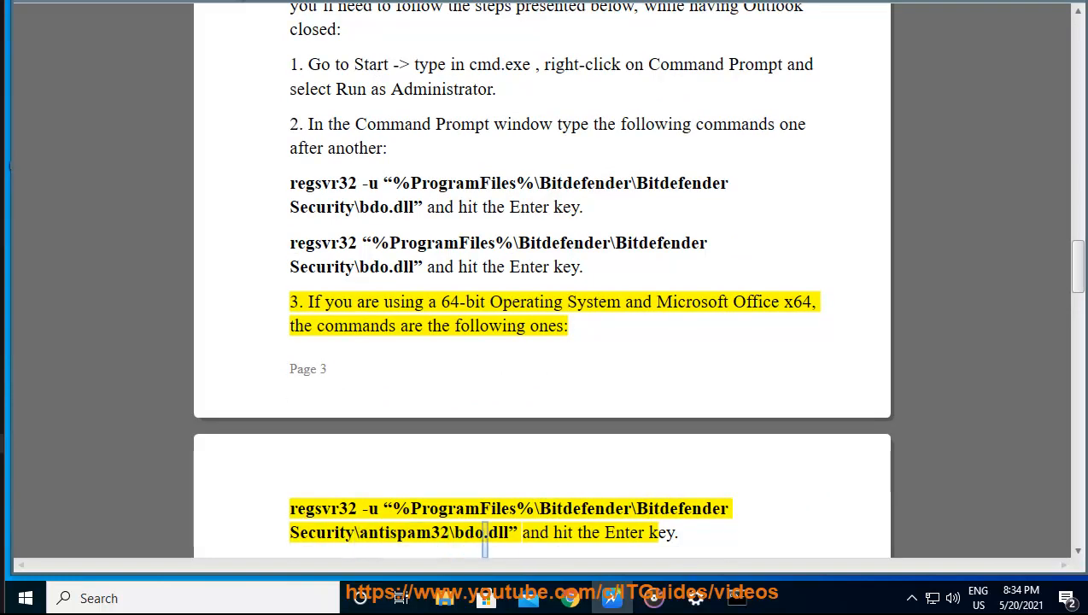
{"action": "scroll", "scroll_direction": "down", "scroll_amount": 3}
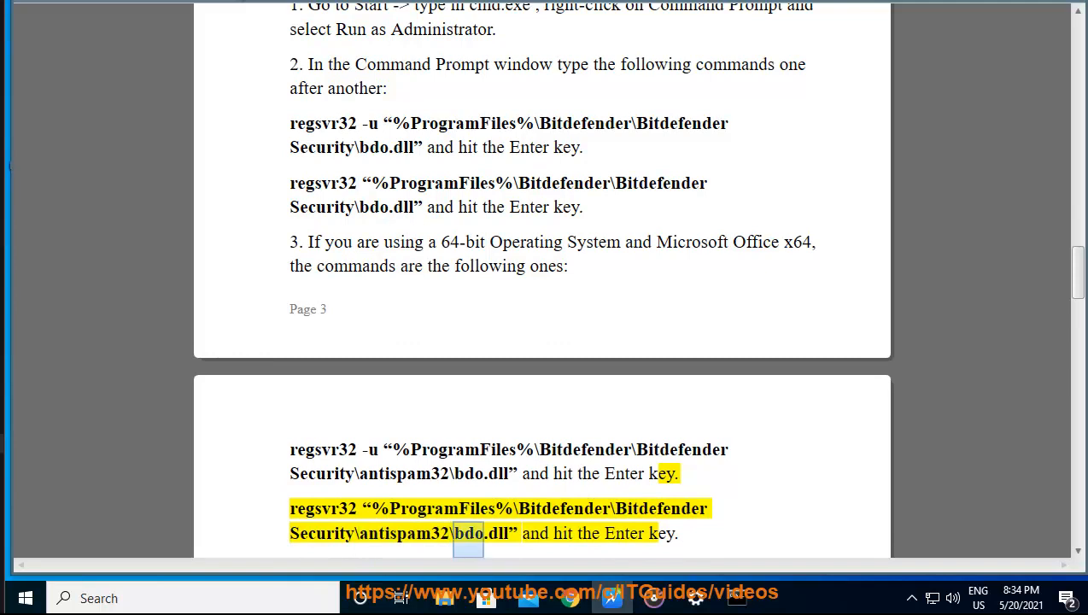
{"action": "scroll", "scroll_direction": "down", "scroll_amount": 3}
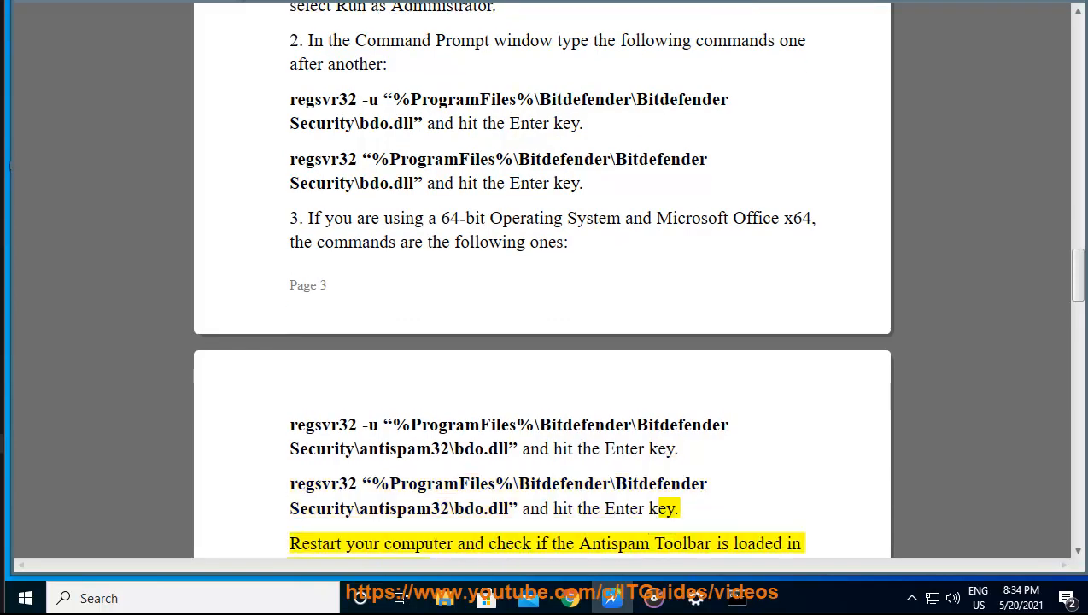
{"action": "double_click", "coordinate": [682, 544]}
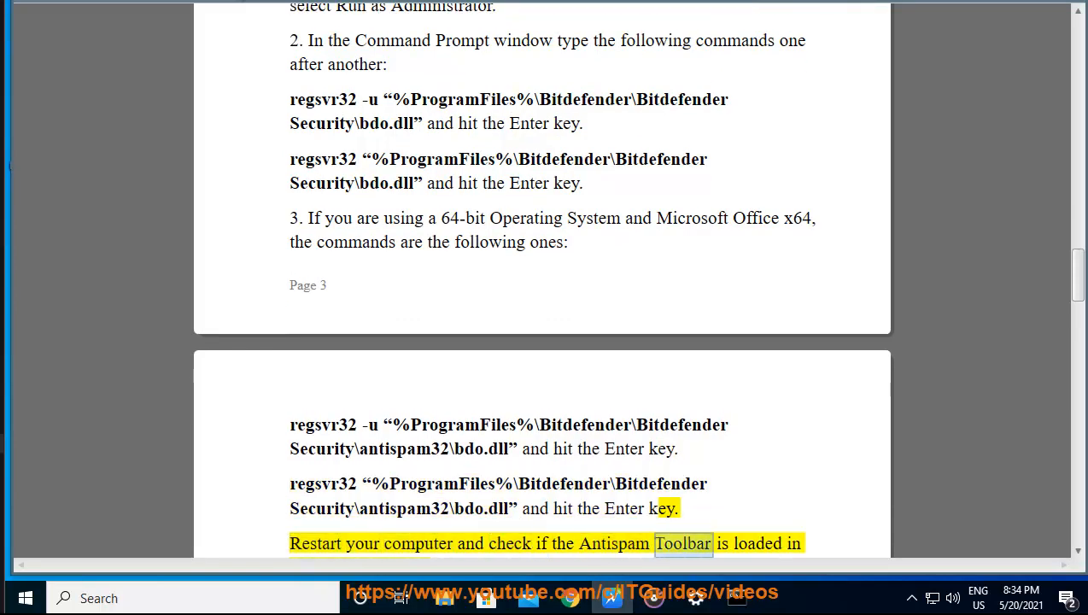
Scroll through step 4's Outlook 2007 COM Add-Ins instructions.
{"action": "scroll", "scroll_direction": "down", "scroll_amount": 3}
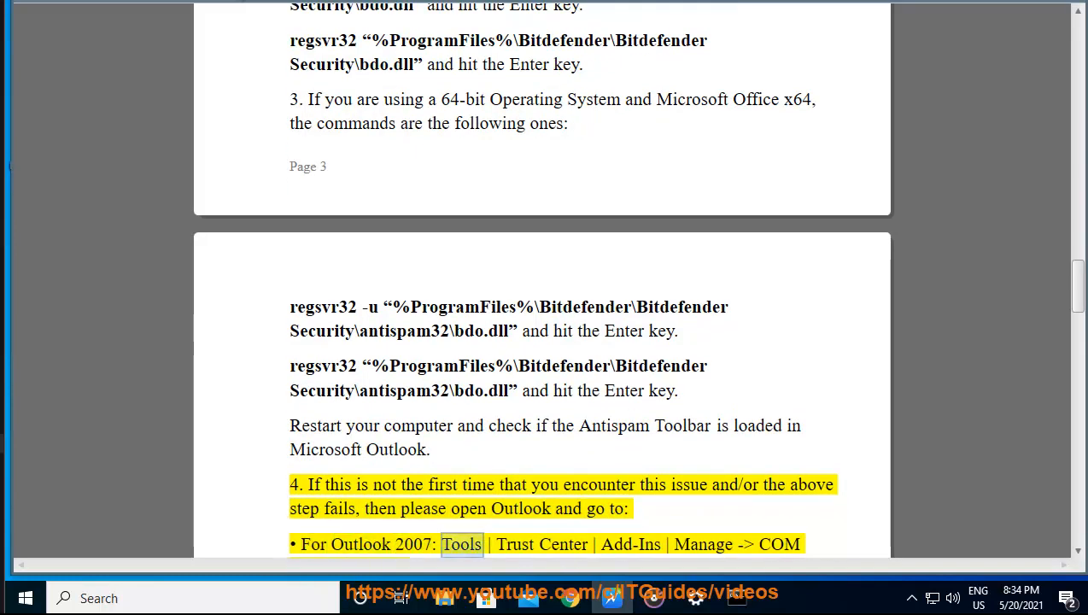
{"action": "scroll", "scroll_direction": "down", "scroll_amount": 3}
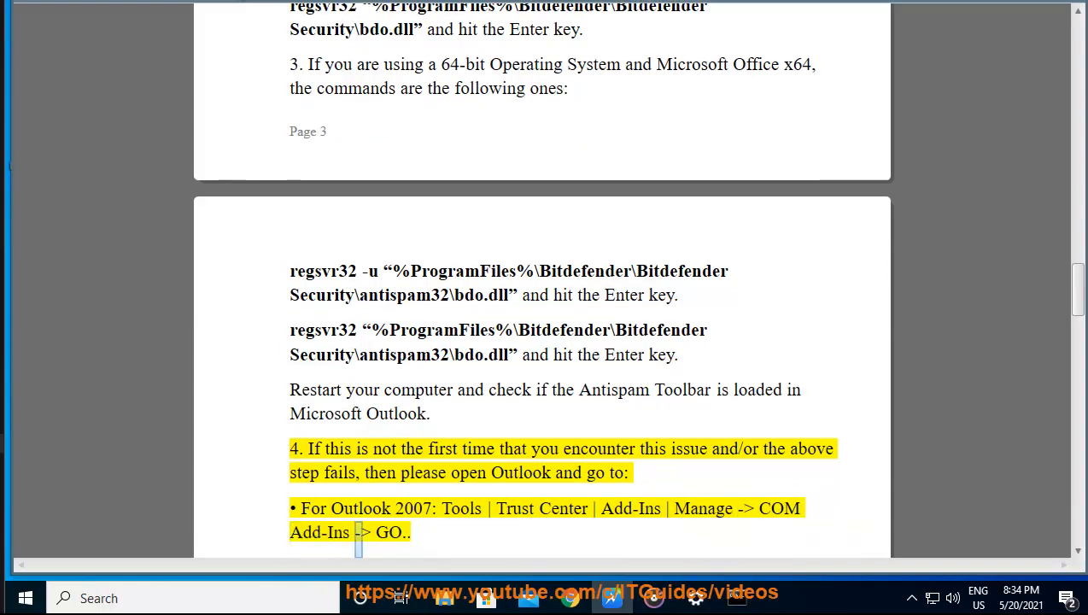
{"action": "scroll", "scroll_direction": "down", "scroll_amount": 3}
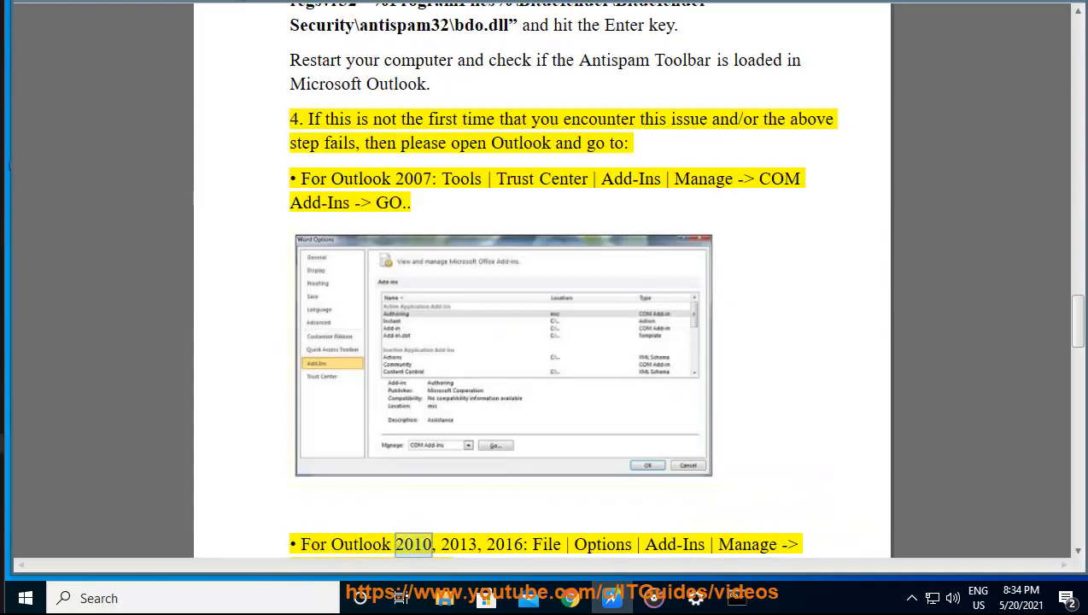
{"action": "double_click", "coordinate": [505, 543]}
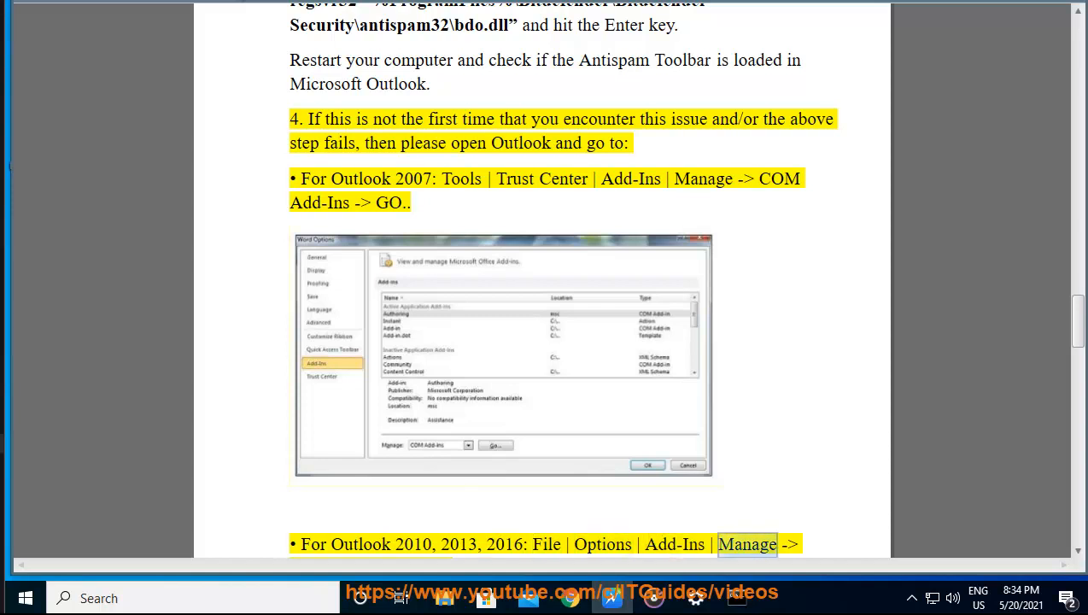
Continue through the Outlook 2010/2013/2016 steps to the bullet about the missing Antispam plug-in.
{"action": "scroll", "scroll_direction": "down", "scroll_amount": 3}
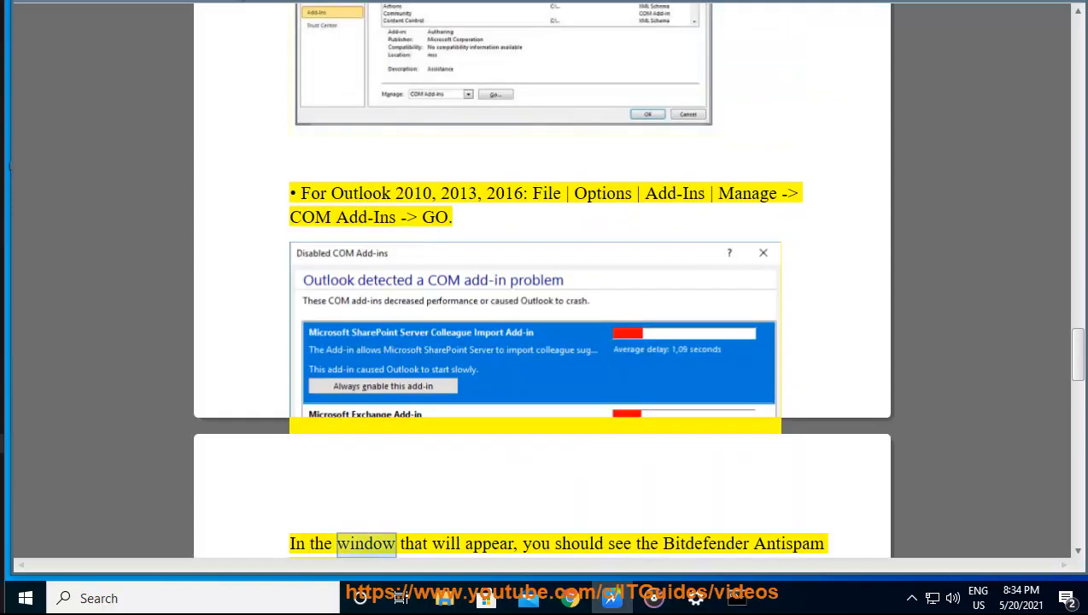
{"action": "scroll", "scroll_direction": "down", "scroll_amount": 3}
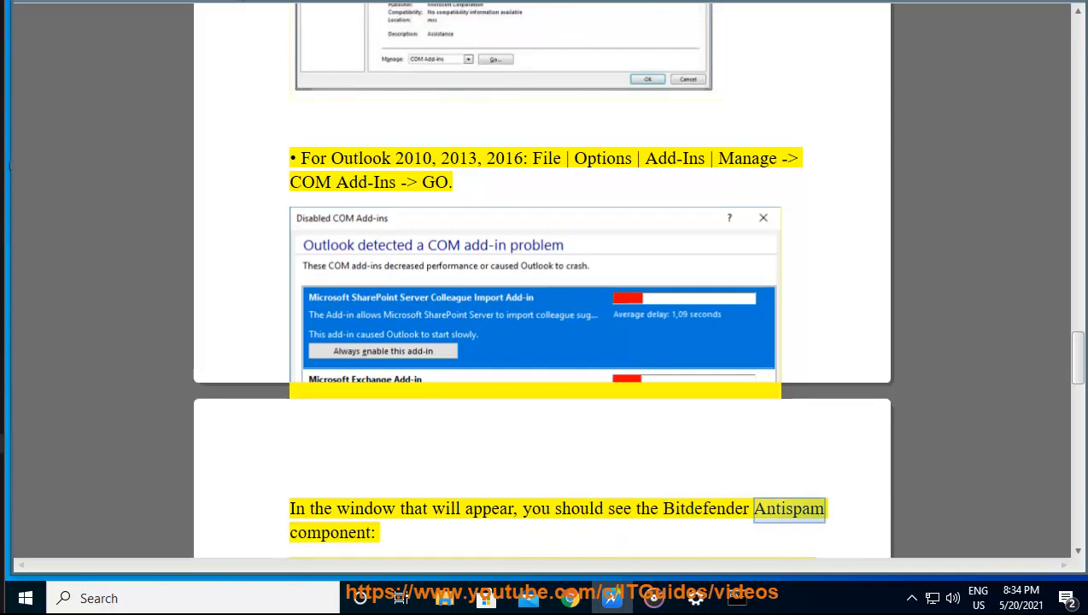
{"action": "scroll", "scroll_direction": "down", "scroll_amount": 3}
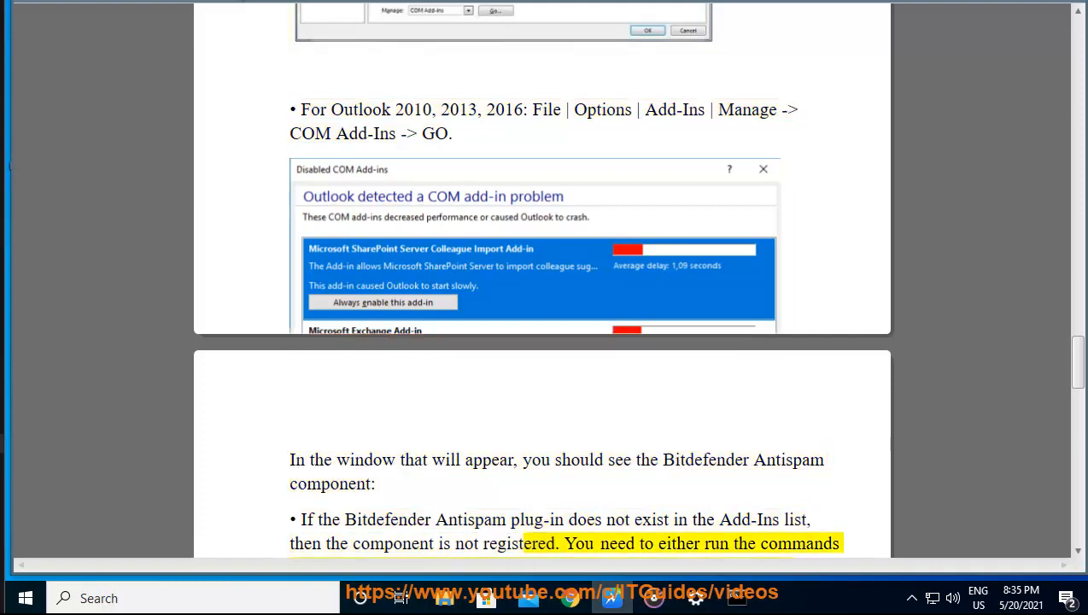
{"action": "scroll", "scroll_direction": "up", "scroll_amount": 3}
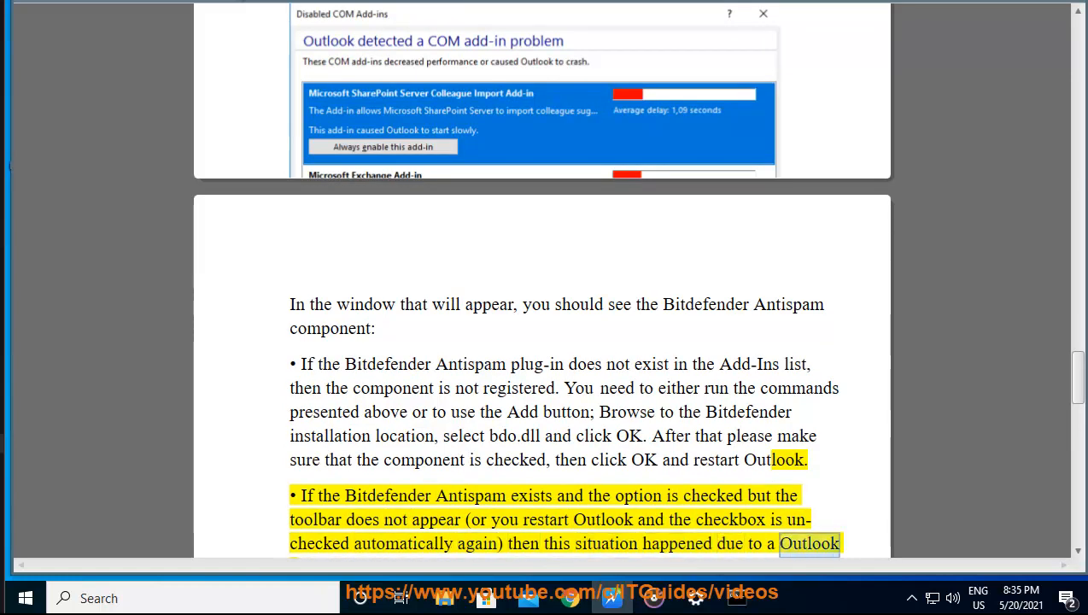
Scroll past page 5's Slow and Disabled Add-ins screenshot to the final Customer Care paragraph.
{"action": "scroll", "scroll_direction": "down", "scroll_amount": 3}
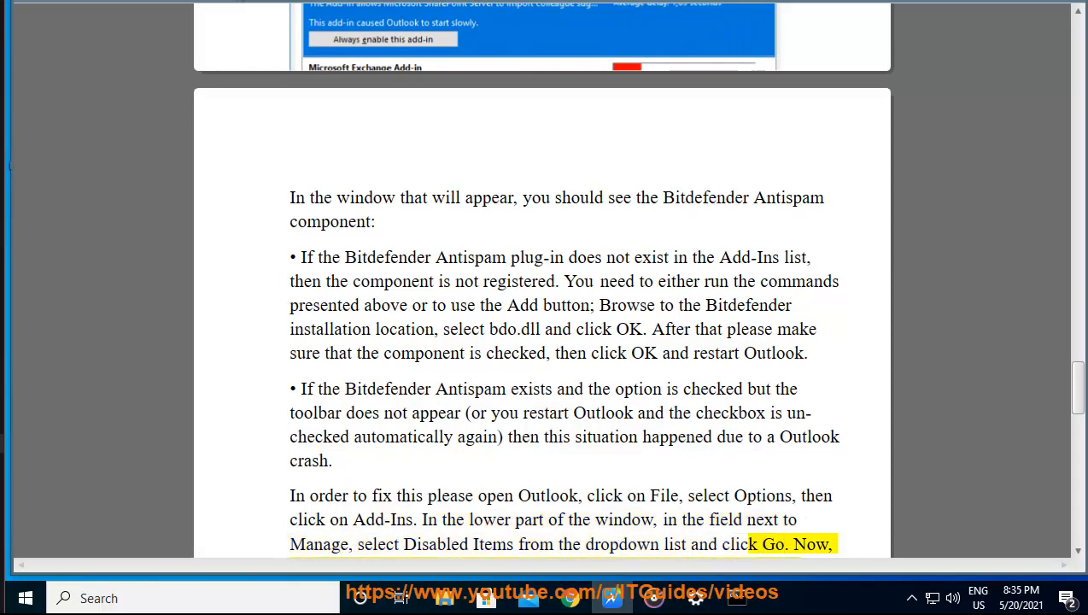
{"action": "scroll", "scroll_direction": "down", "scroll_amount": 3}
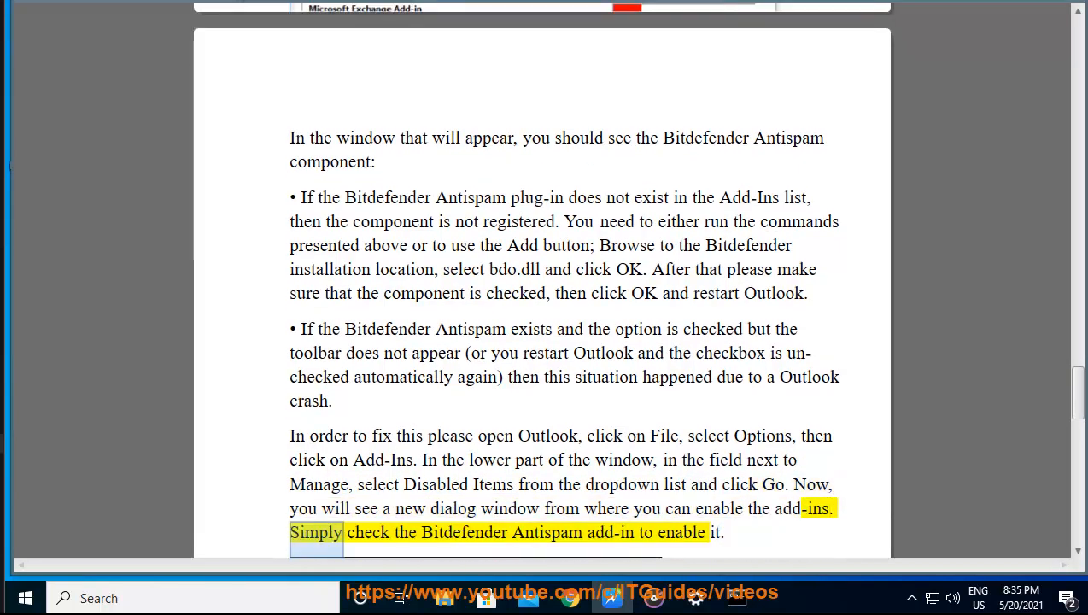
{"action": "scroll", "scroll_direction": "down", "scroll_amount": 3}
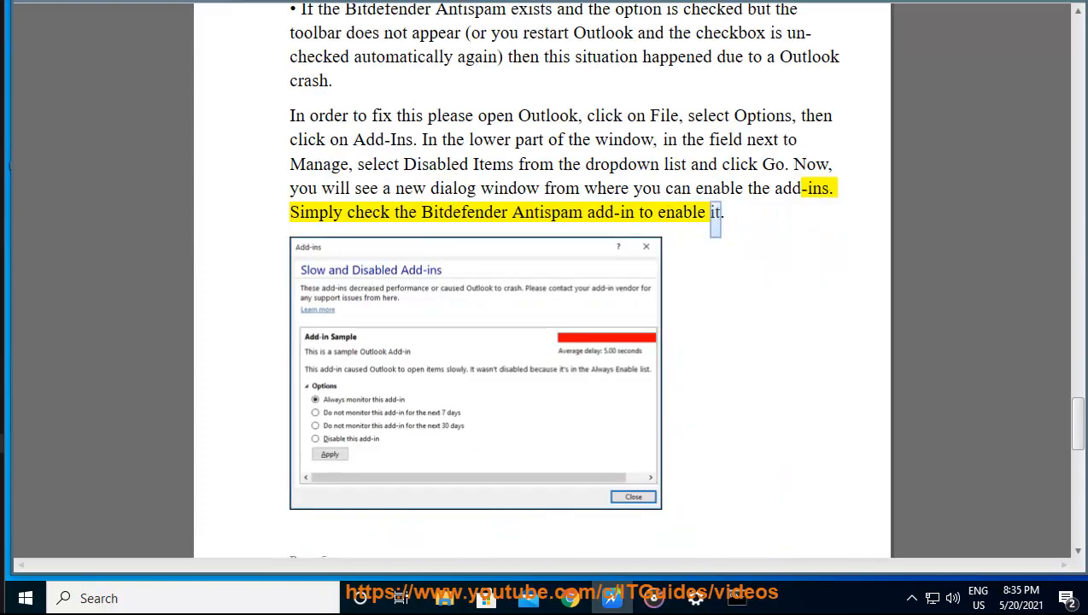
{"action": "scroll", "scroll_direction": "down", "scroll_amount": 3}
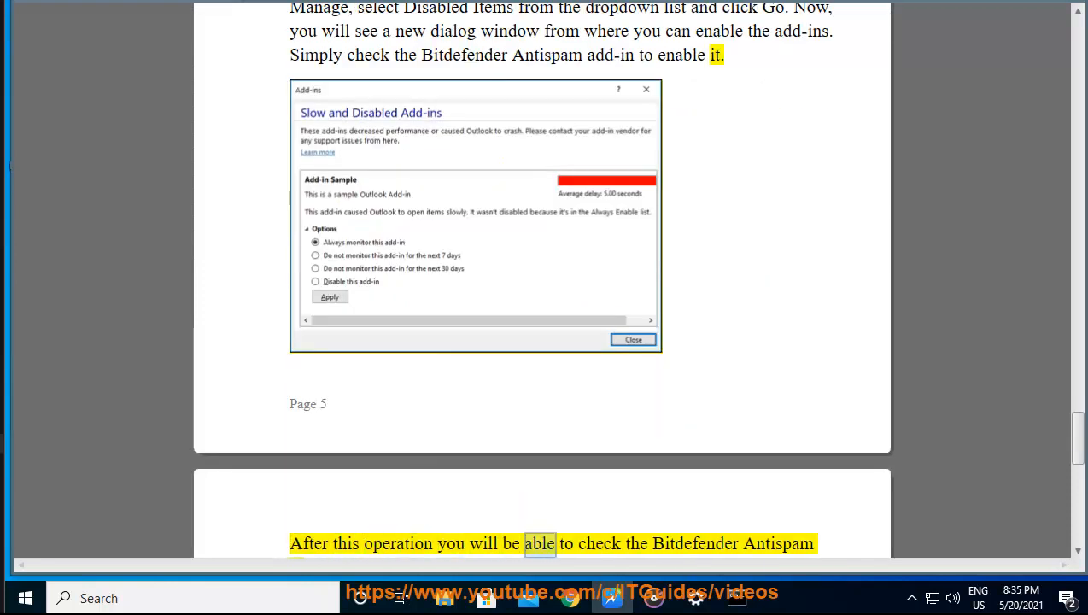
{"action": "scroll", "scroll_direction": "down", "scroll_amount": 3}
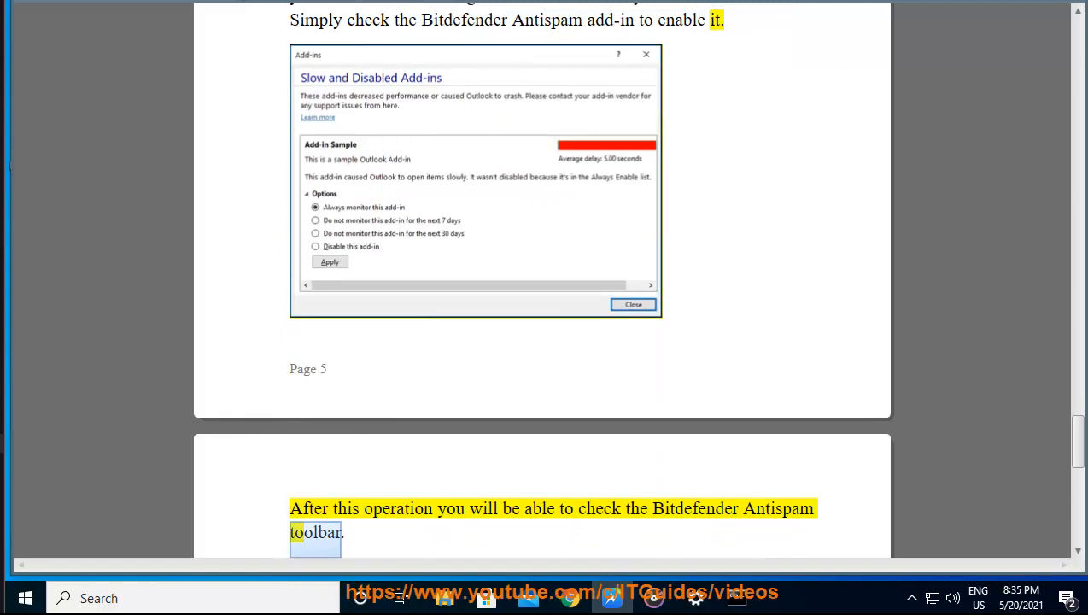
{"action": "scroll", "scroll_direction": "down", "scroll_amount": 3}
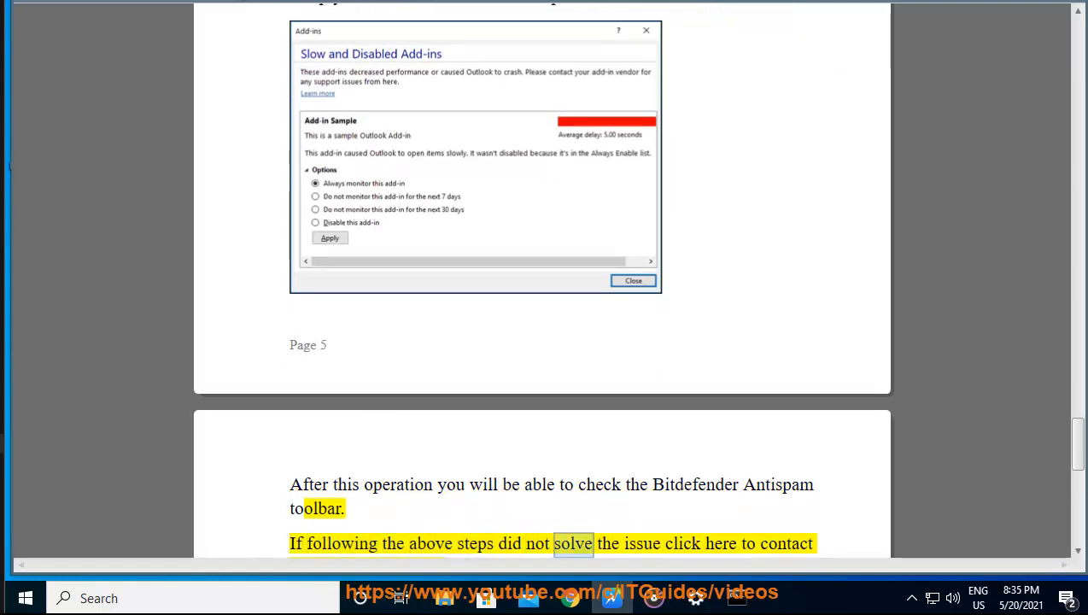
{"action": "scroll", "scroll_direction": "down", "scroll_amount": 3}
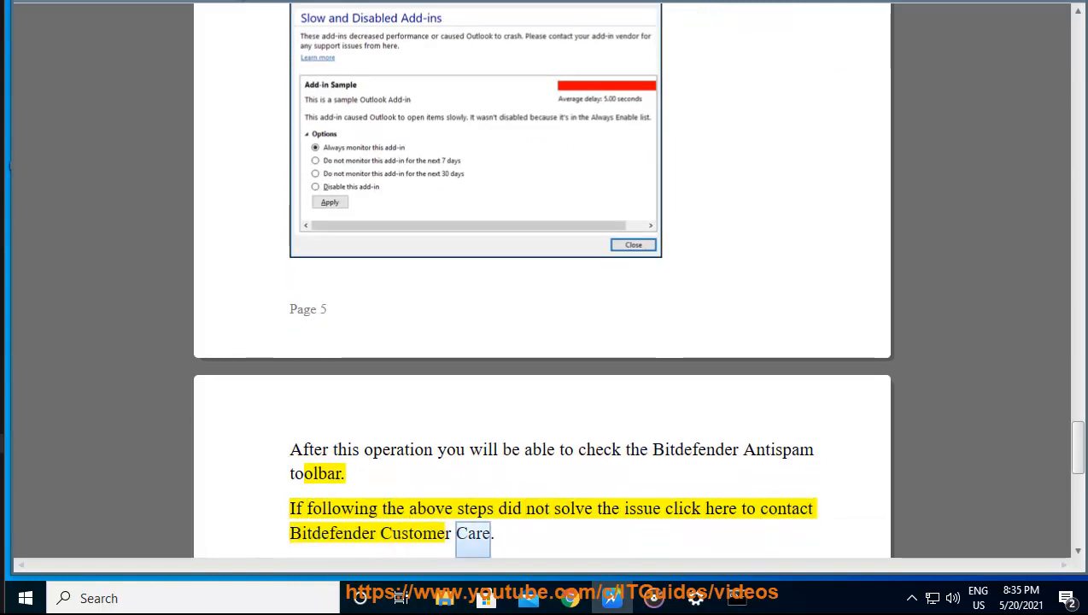